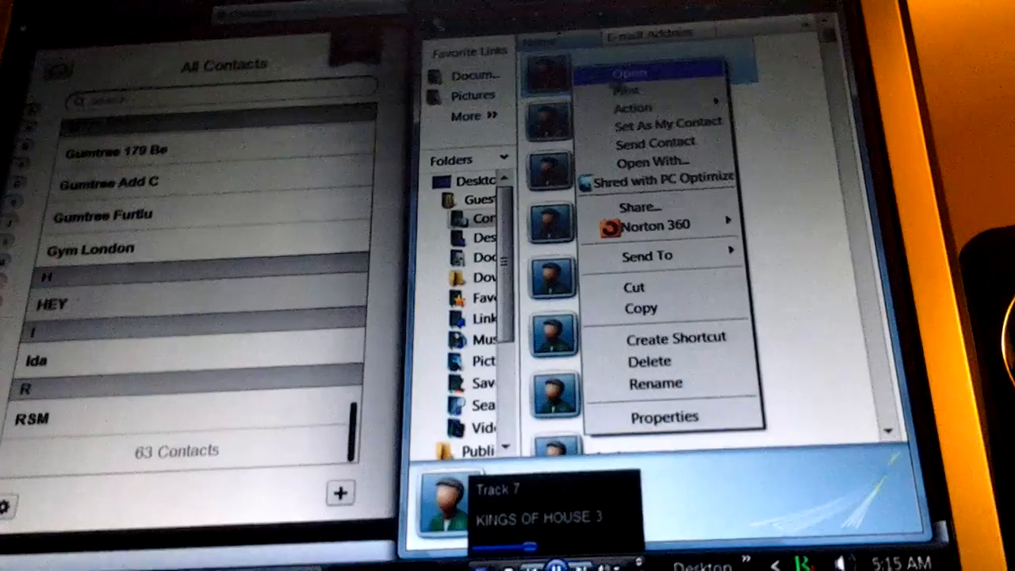
# - Check which program opens the contact file, then dismiss the choice unchanged
pyautogui.click(647, 255)
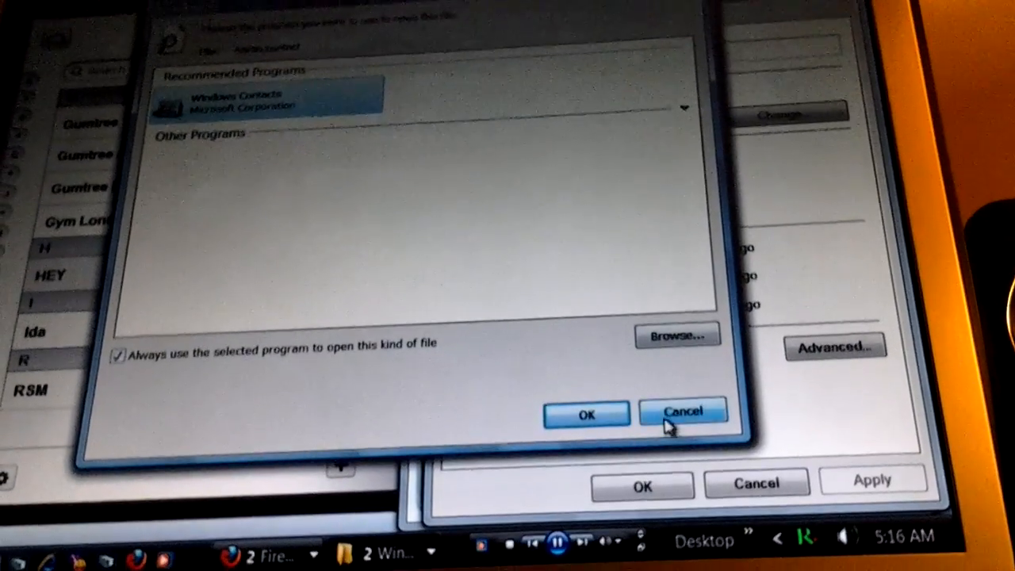
pyautogui.click(682, 412)
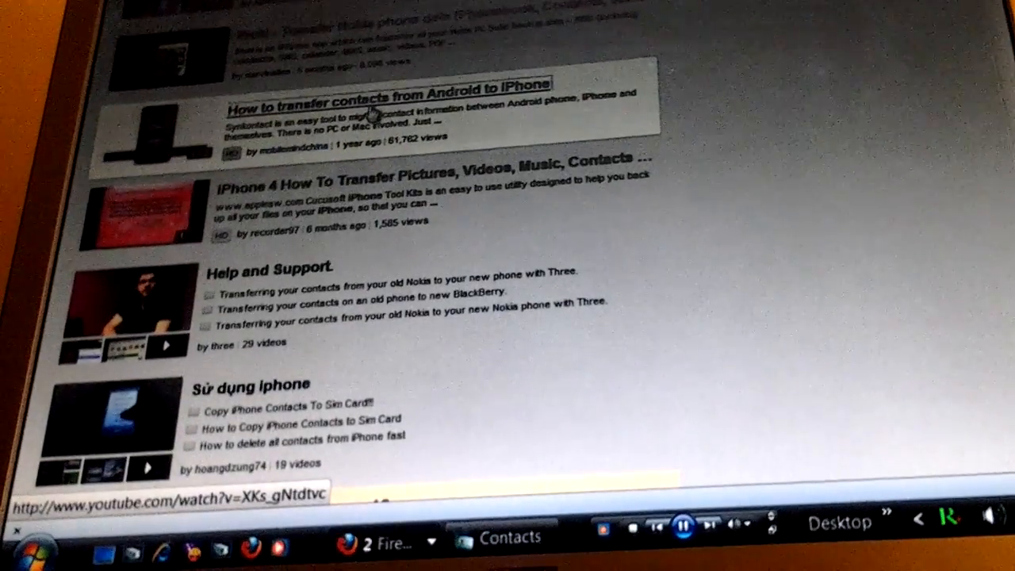
# - Open the 'How to transfer contacts from Android to iPhone' video and scroll to its description
pyautogui.click(388, 102)
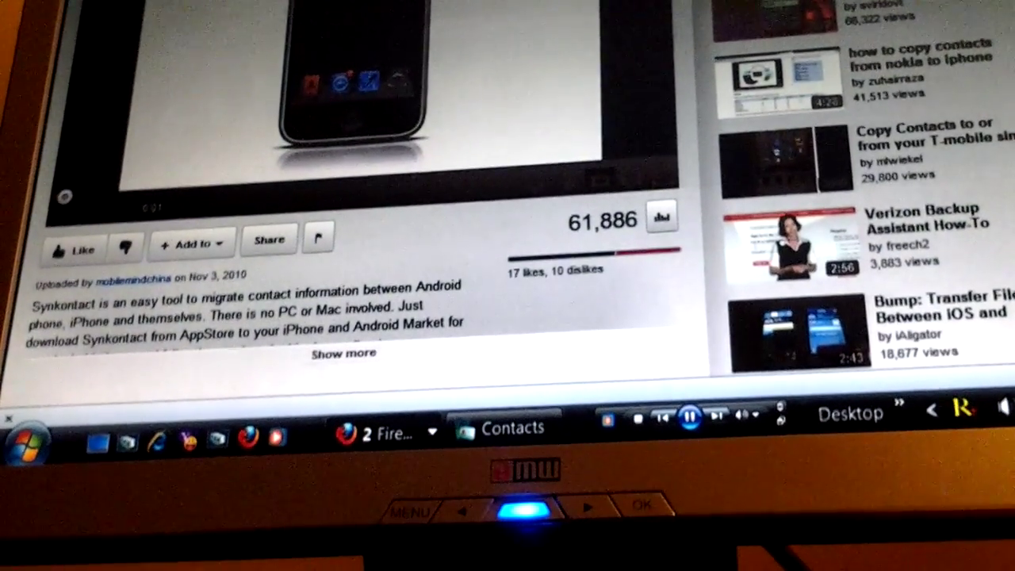
pyautogui.scroll(-3)
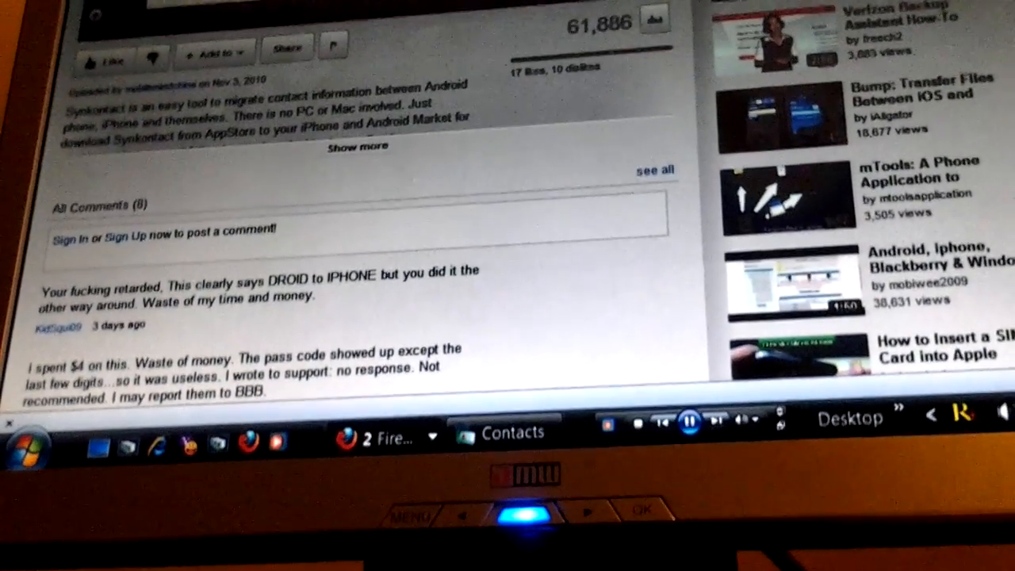
# - Scroll through the video's comments to the reply suggesting Bump, then back up
pyautogui.scroll(-3)
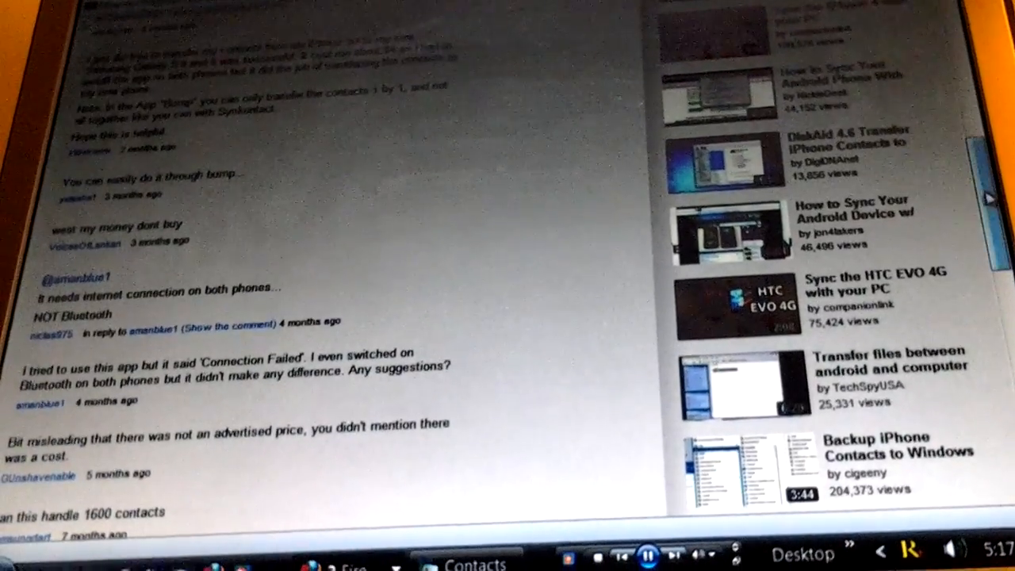
pyautogui.scroll(3)
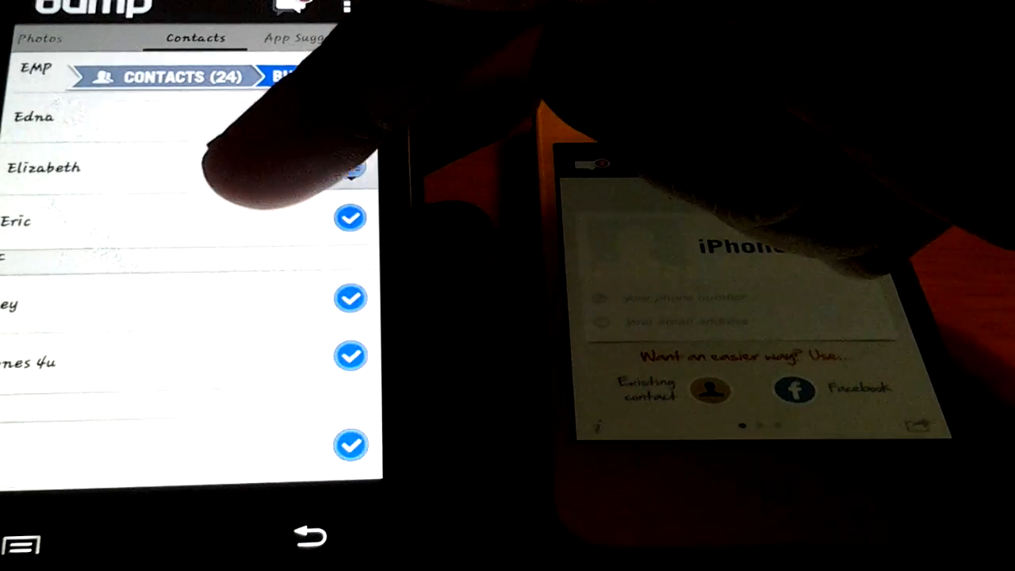
# - Scroll down Bump's contact list to reach the remaining contacts to tick
pyautogui.scroll(-3)
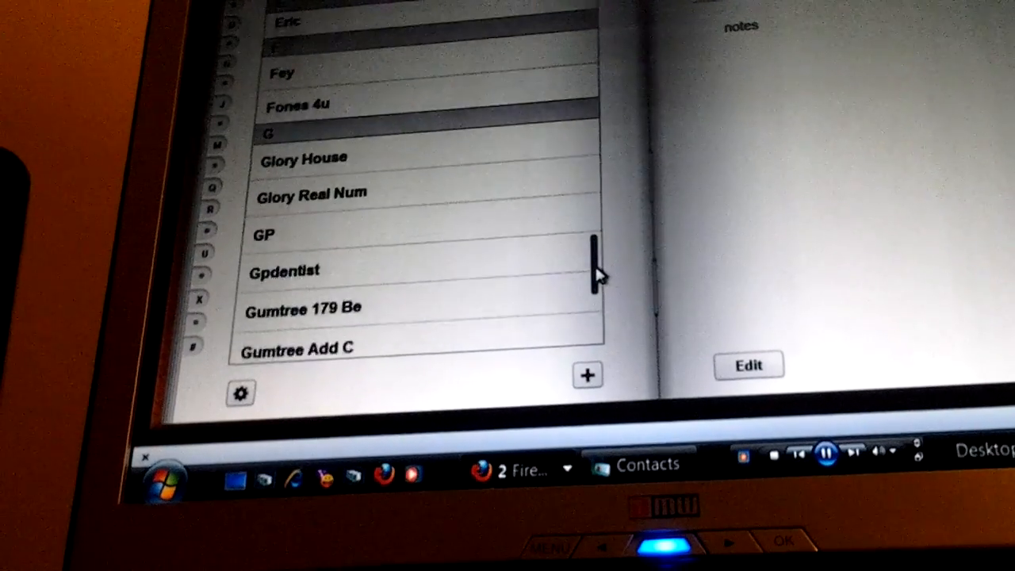
# - Scroll down the iCloud contact list past entries like Council, Dental and Fey
pyautogui.scroll(-3)
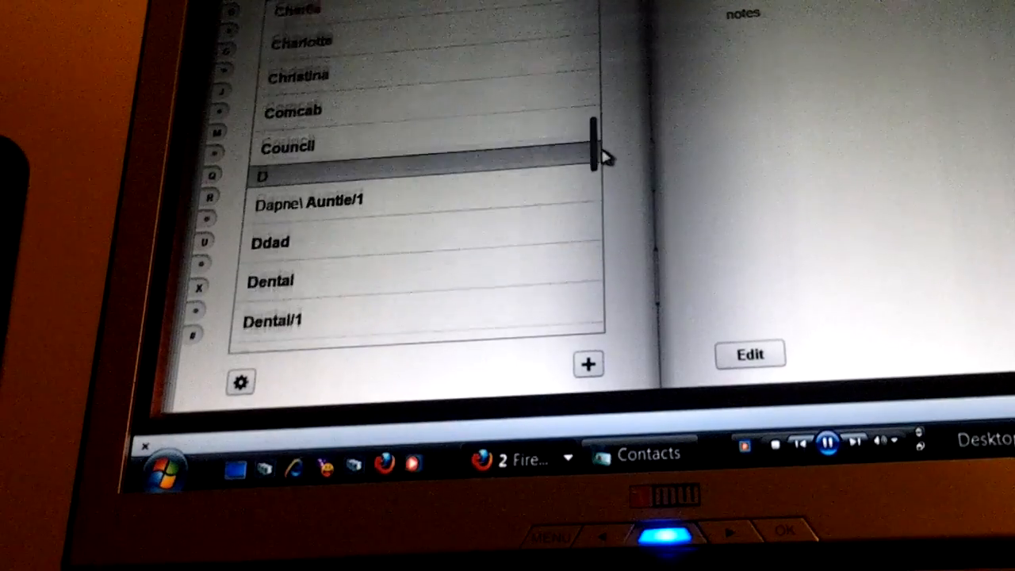
pyautogui.scroll(-3)
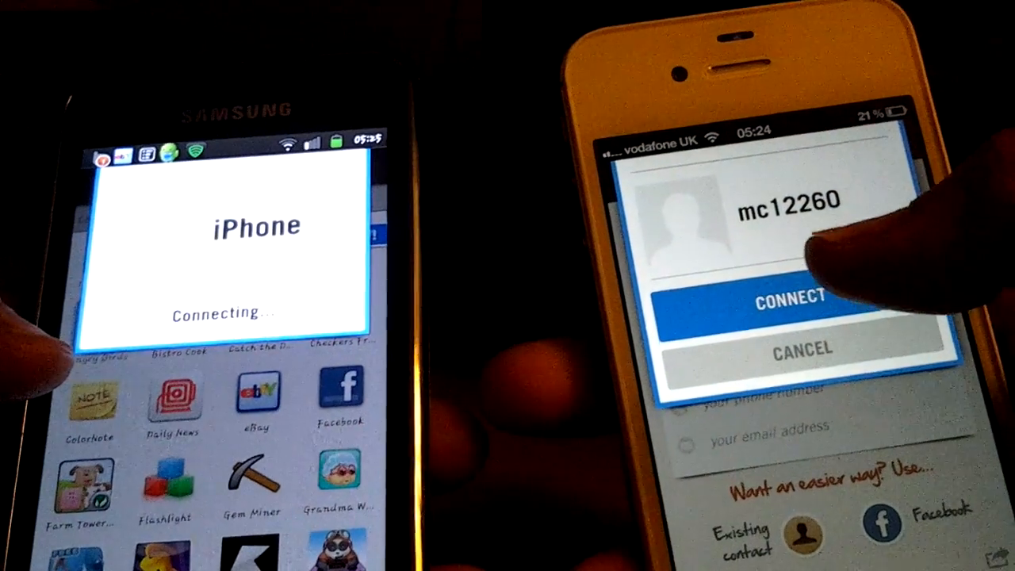
# - Accept the Samsung's Bump connection on the iPhone to receive 24 contacts
pyautogui.click(795, 302)
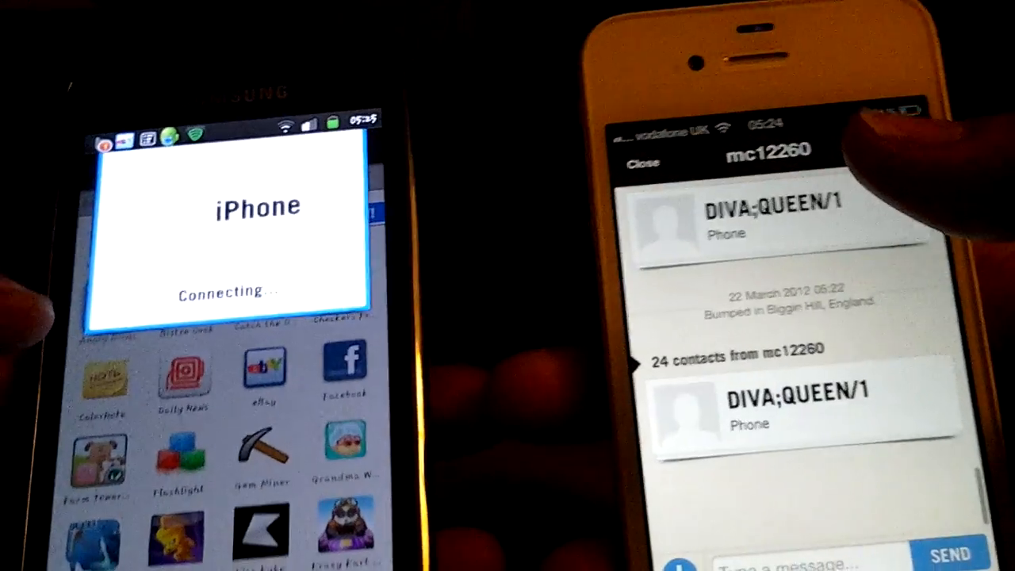